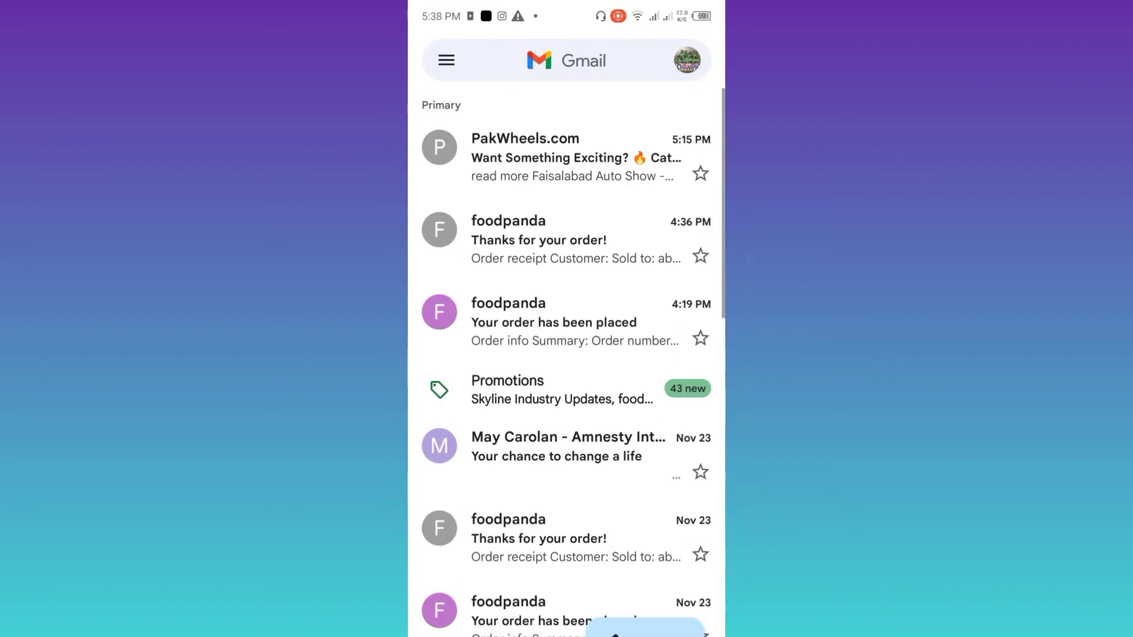
- Reach the Add another account option from the account switcher to list email providers
{"action": "left_click", "coordinate": [578, 60]}
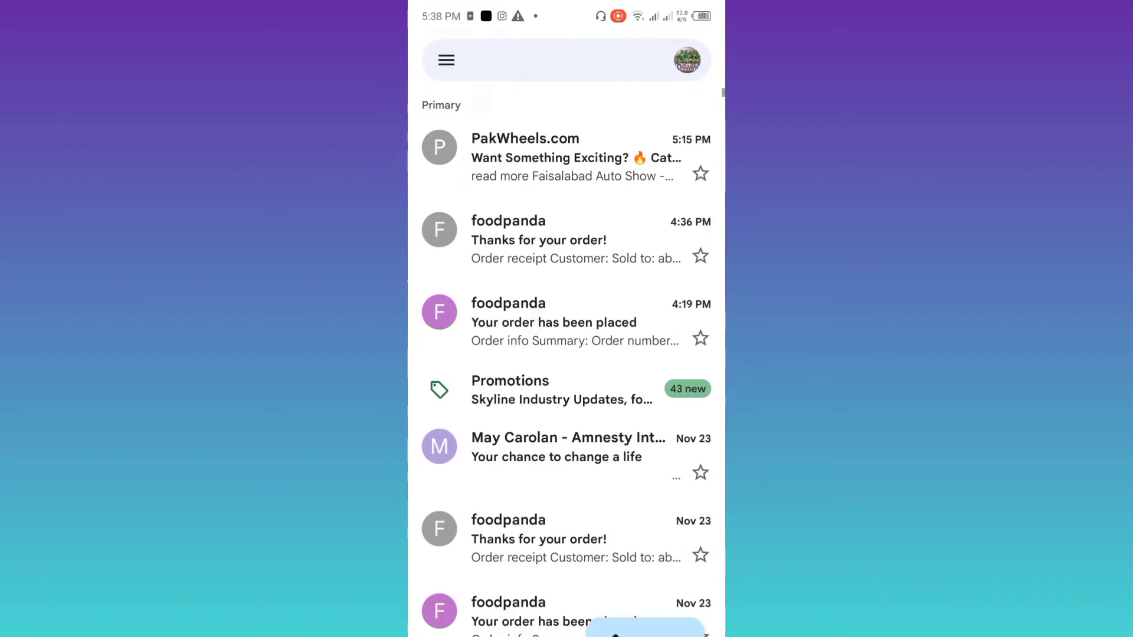
{"action": "left_click", "coordinate": [686, 60]}
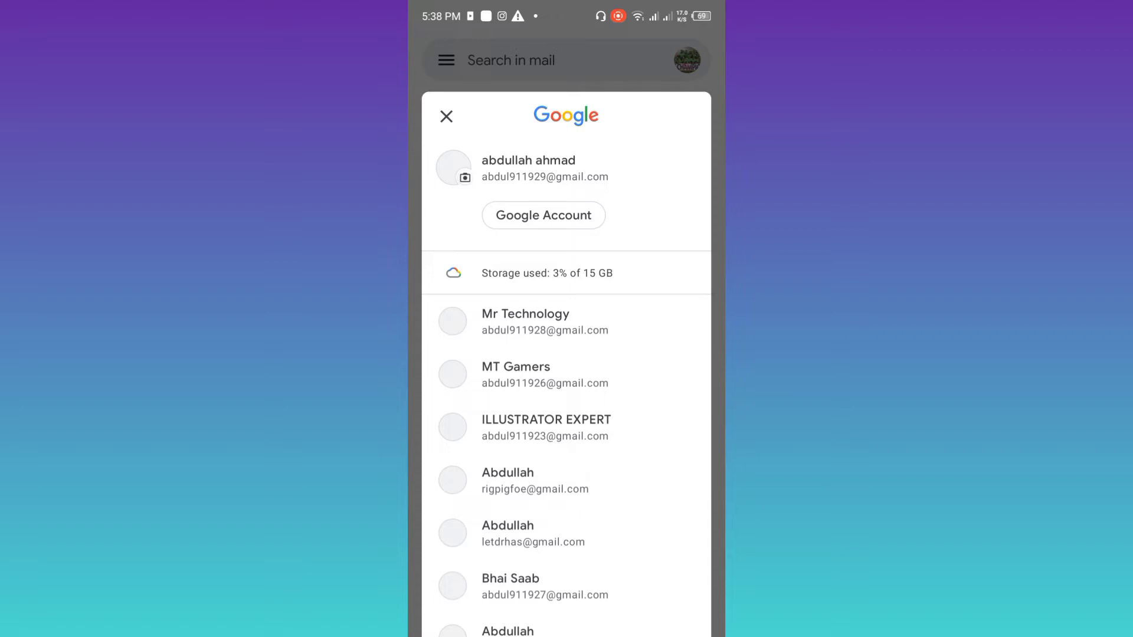
{"action": "scroll", "scroll_direction": "down", "scroll_amount": 3}
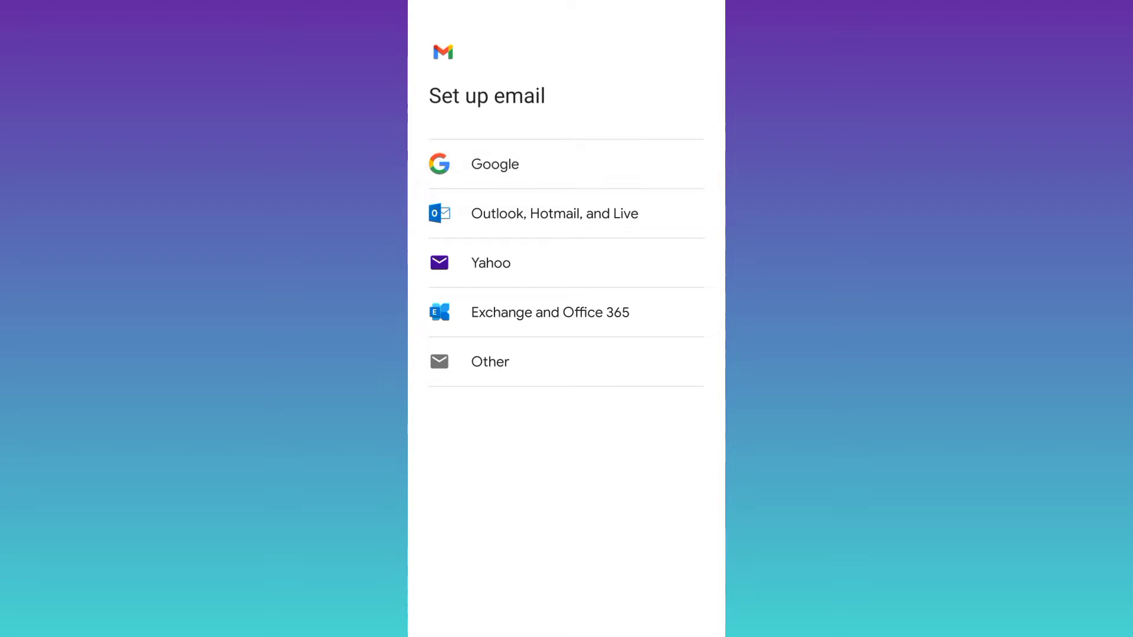
- Choose Google and start creating a new account for personal use
{"action": "left_click", "coordinate": [495, 164]}
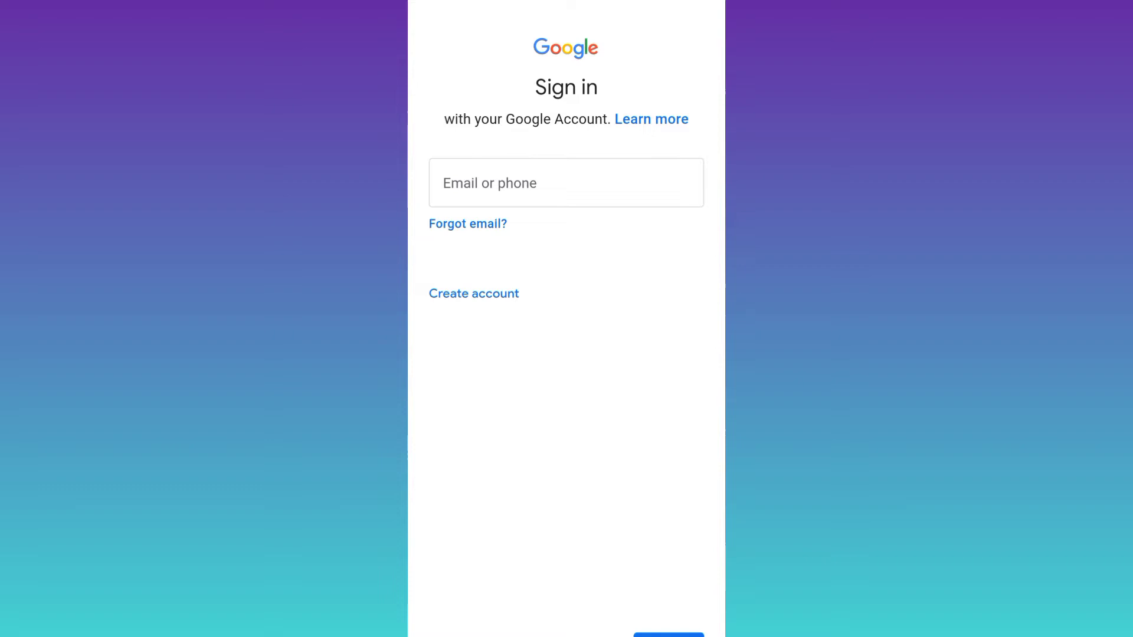
{"action": "left_click", "coordinate": [474, 294]}
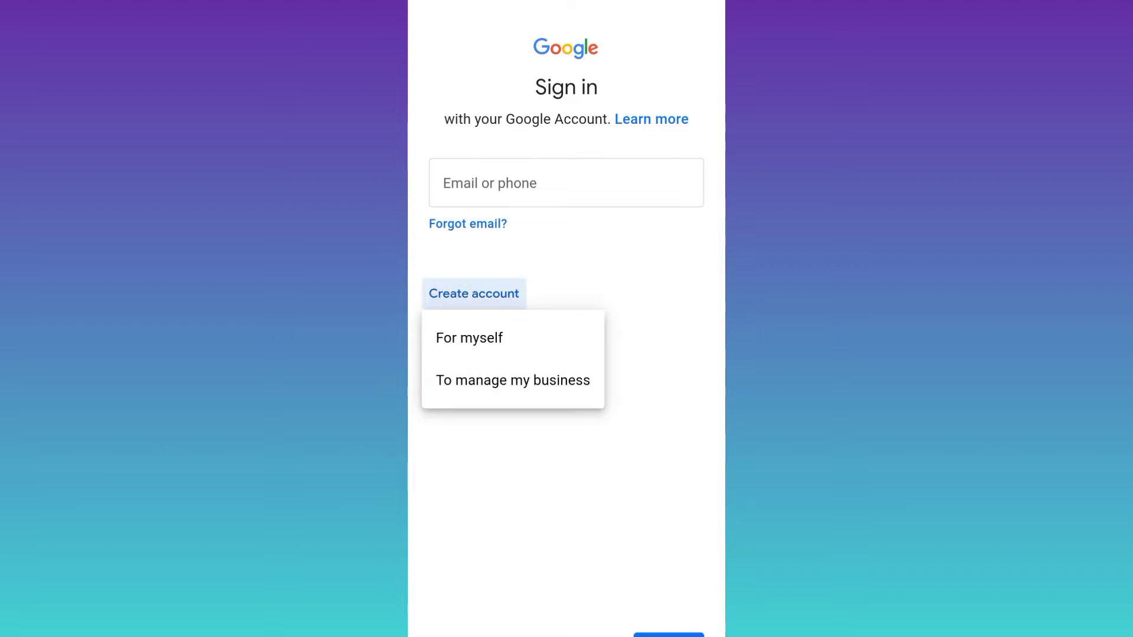
{"action": "left_click", "coordinate": [469, 337]}
{"action": "type", "text": "A"}
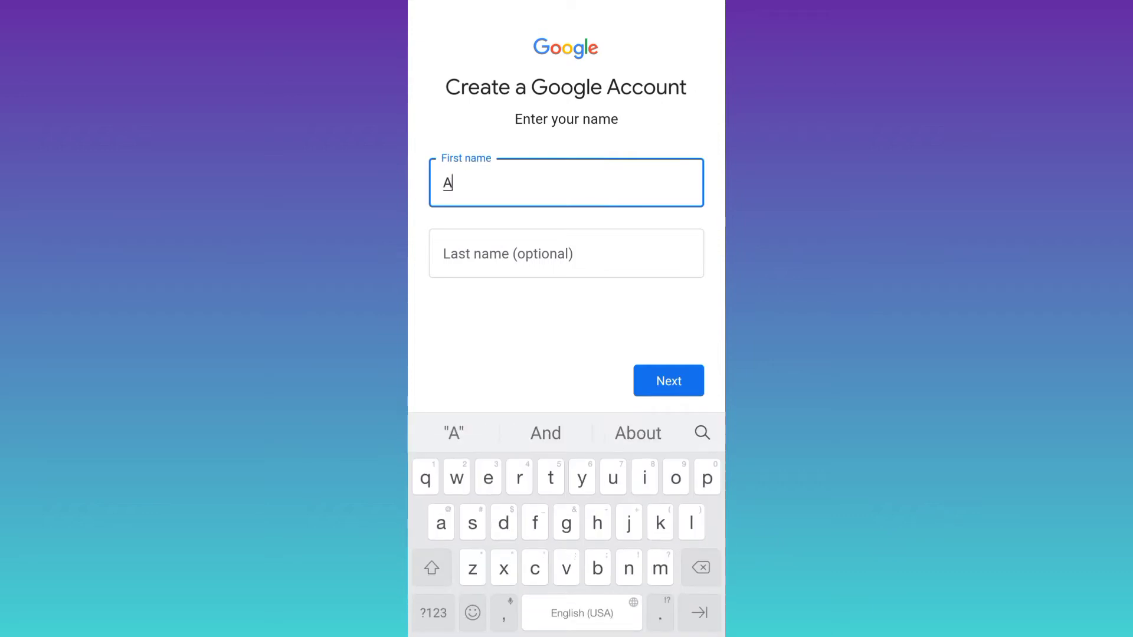
- Enter first name Abdullah and move on to the birthday and gender details
{"action": "type", "text": "bdullah"}
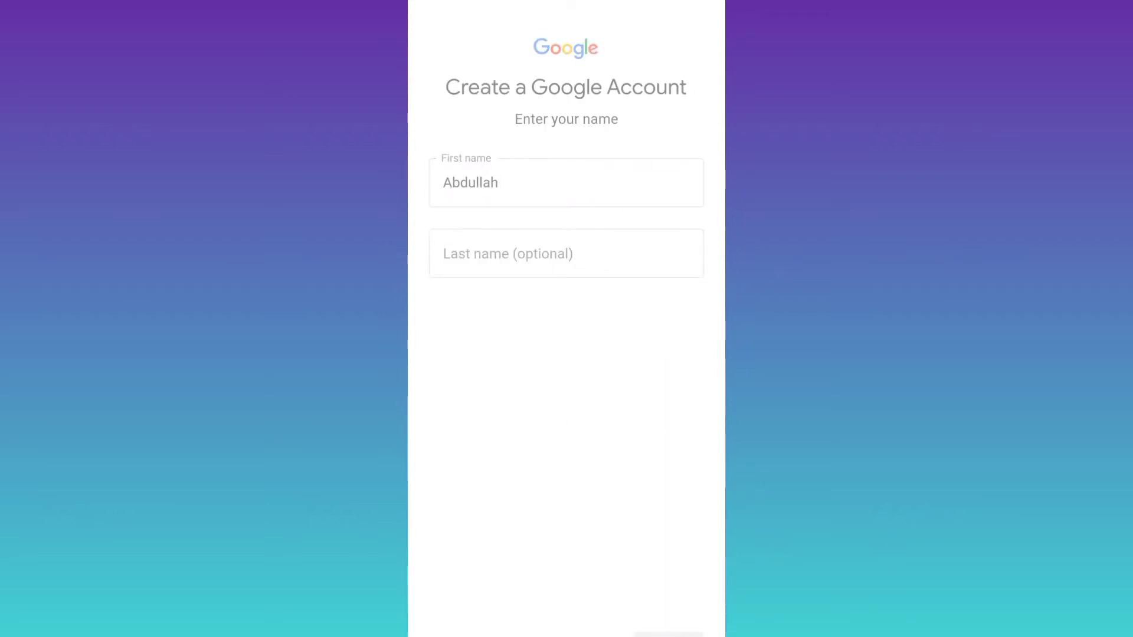
{"action": "left_click", "coordinate": [667, 635]}
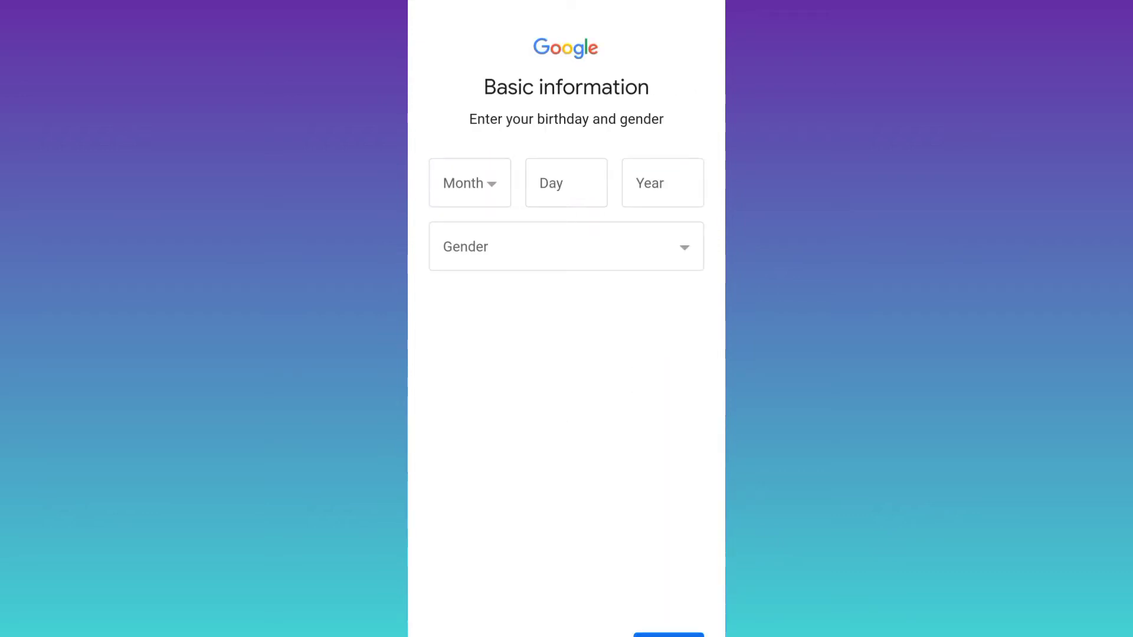
{"action": "left_click", "coordinate": [565, 246]}
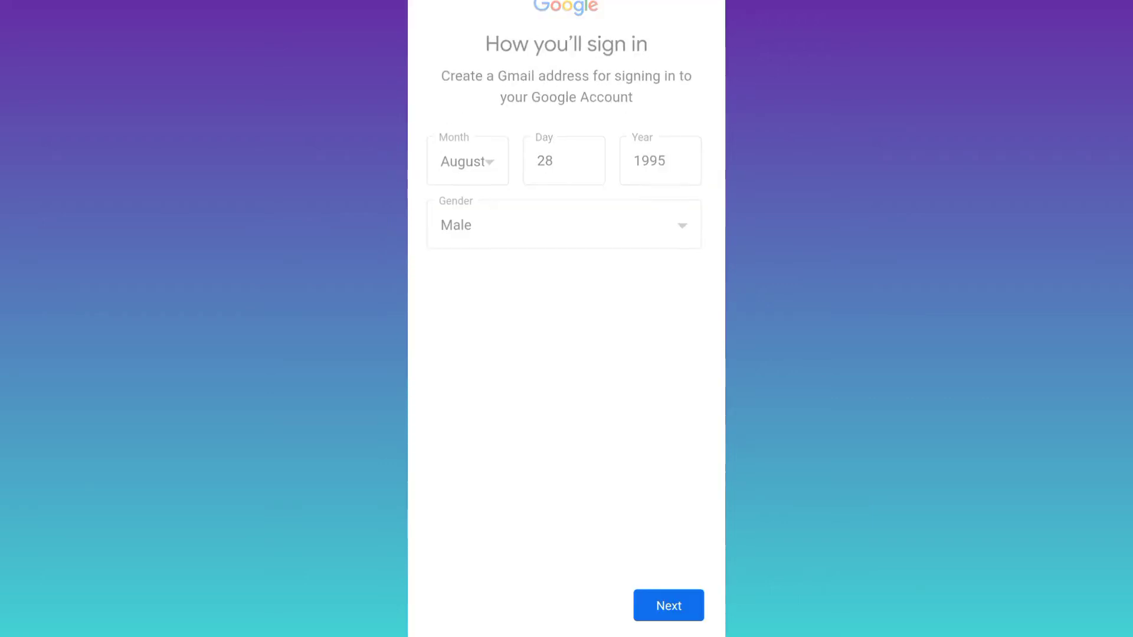
- Leave sign-up for the home screen and find InstAddr in the Play Store
{"action": "left_click", "coordinate": [667, 604]}
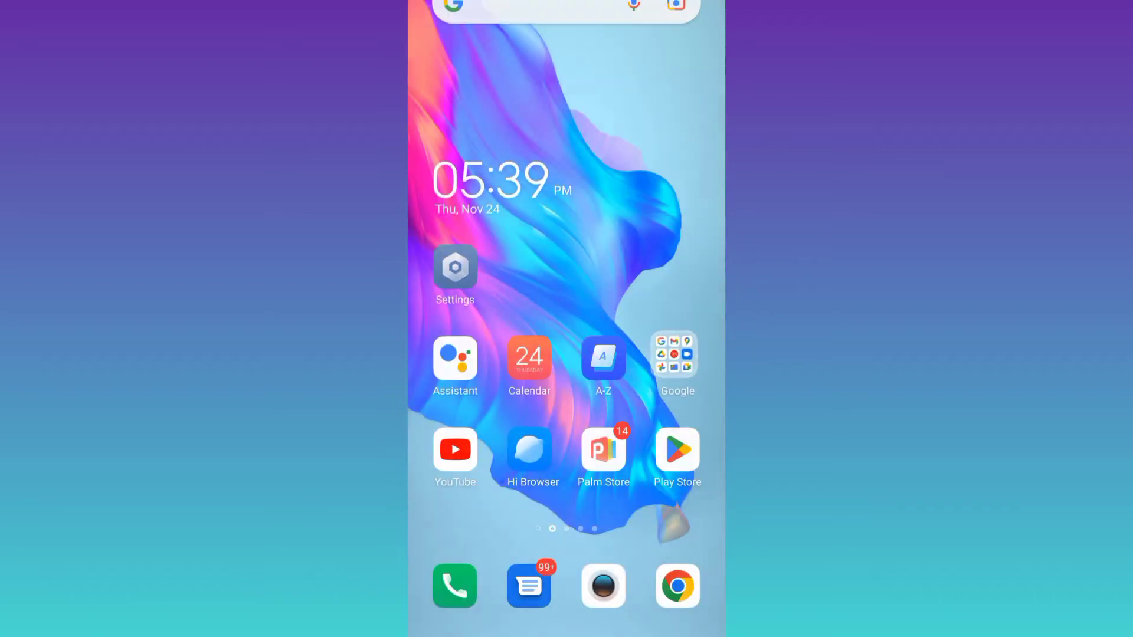
{"action": "left_click", "coordinate": [677, 458]}
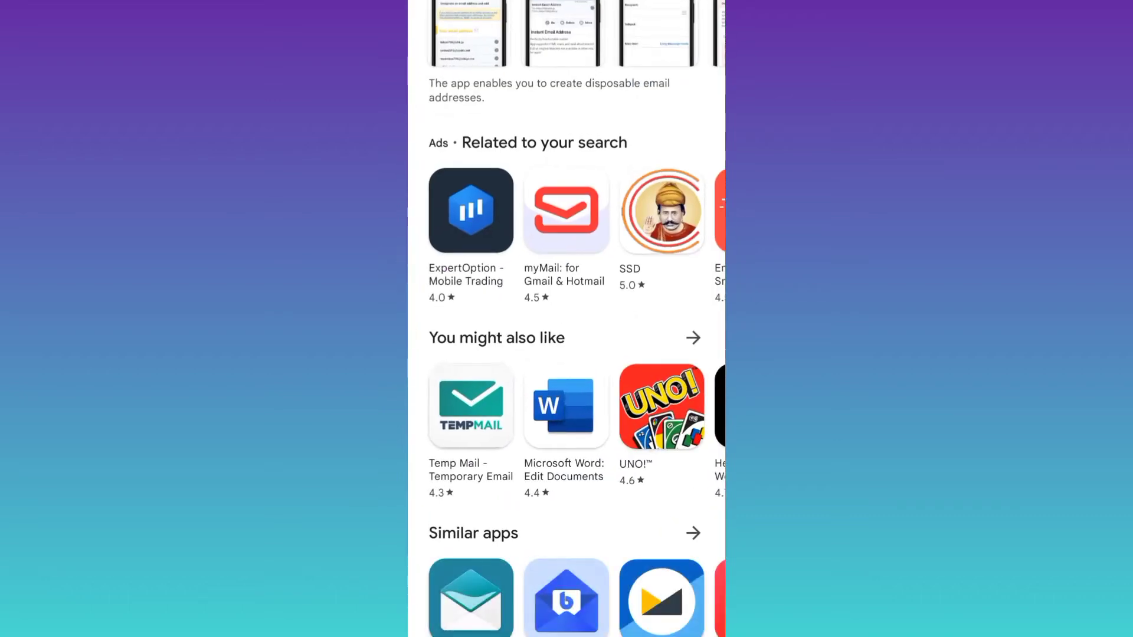
{"action": "scroll", "scroll_direction": "down", "scroll_amount": 3}
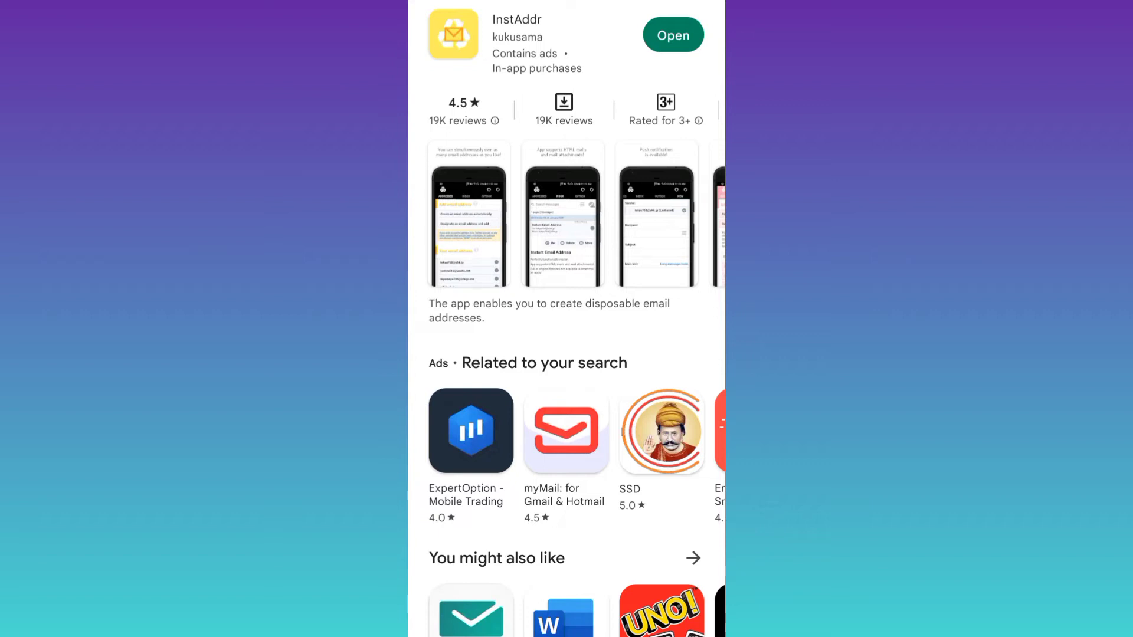
- Launch InstAddr and generate a new disposable address automatically
{"action": "left_click", "coordinate": [672, 34]}
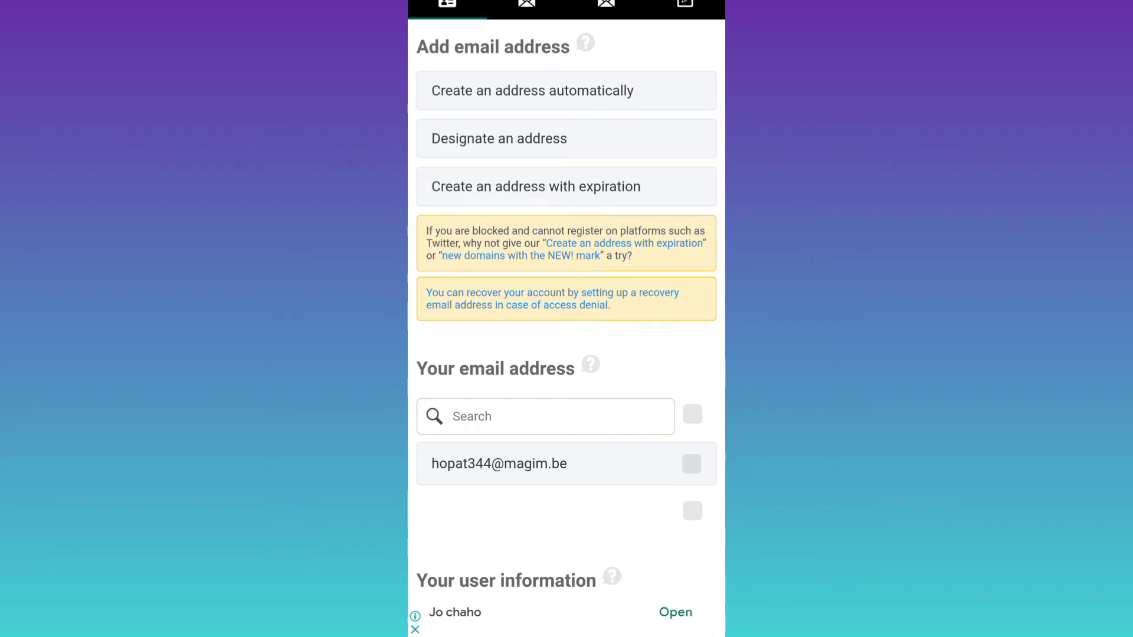
{"action": "left_click", "coordinate": [566, 91]}
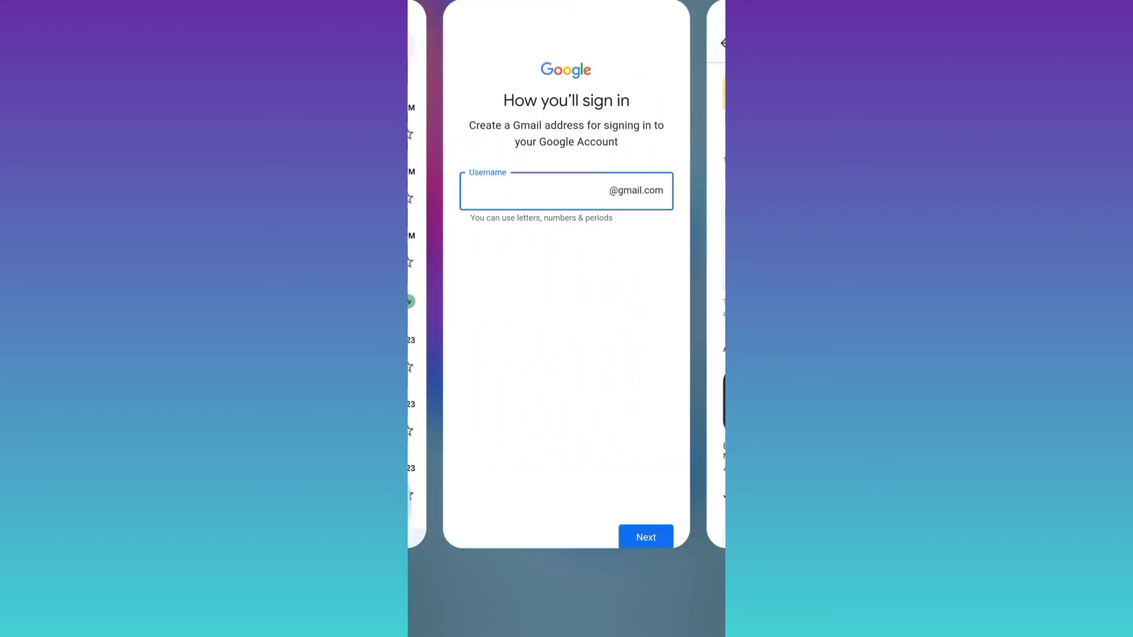
{"action": "left_click", "coordinate": [564, 190]}
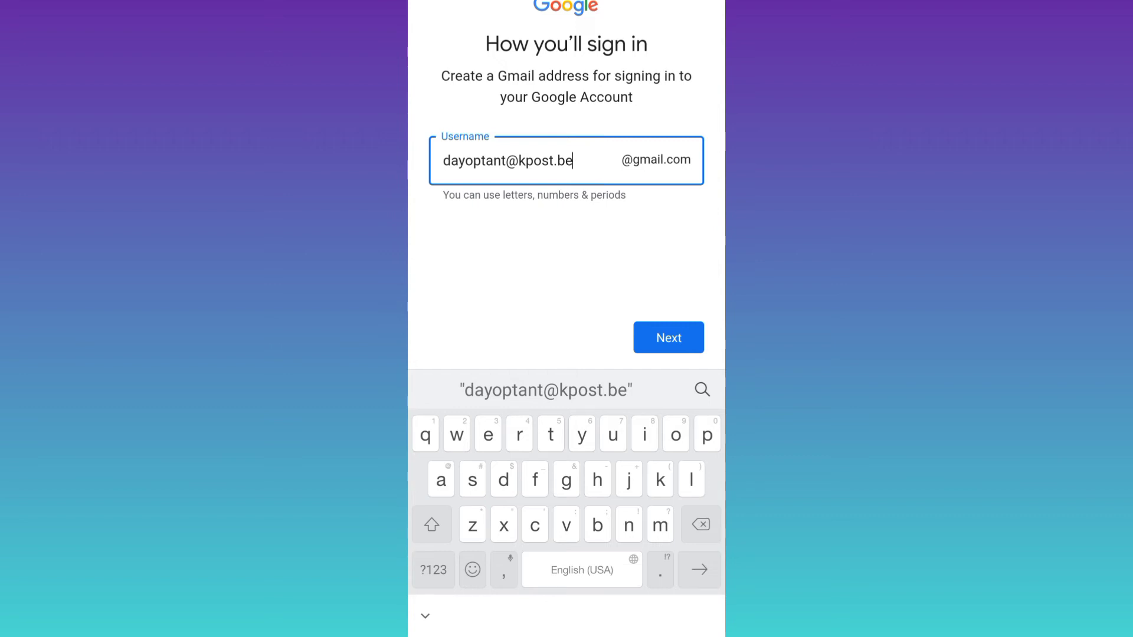
{"action": "key", "text": "BackSpace"}
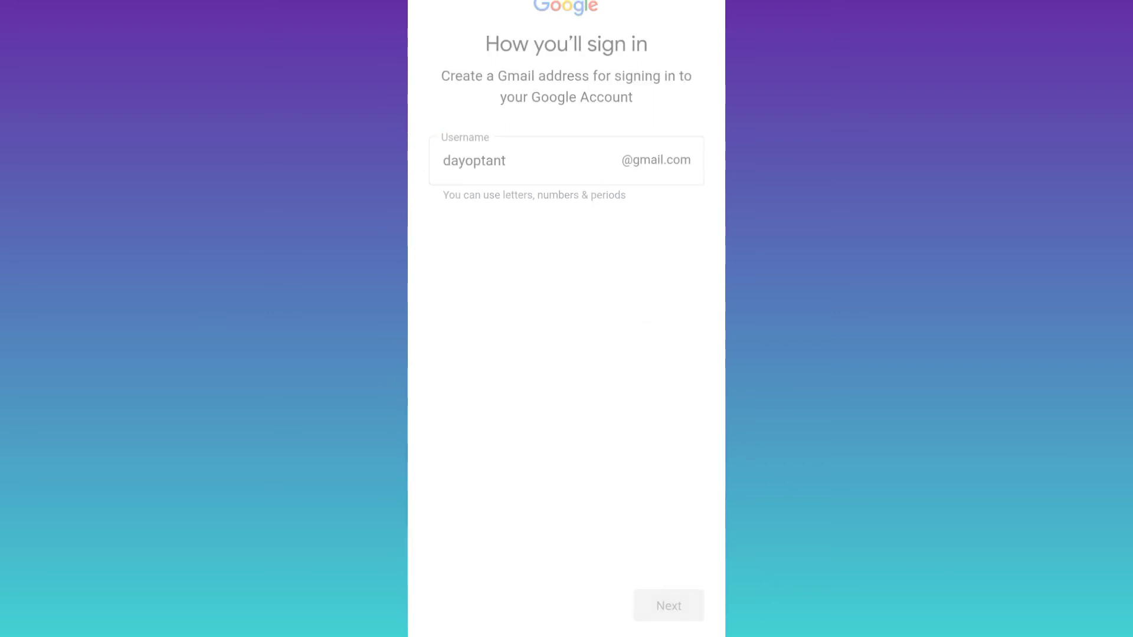
{"action": "left_click", "coordinate": [667, 606]}
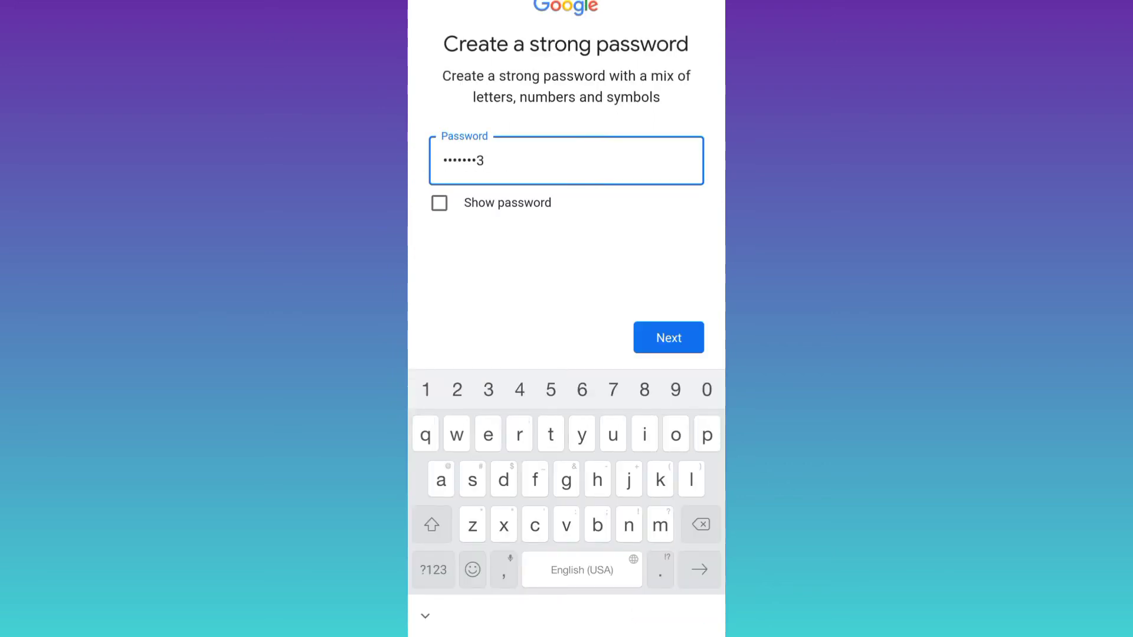
{"action": "left_click", "coordinate": [667, 337]}
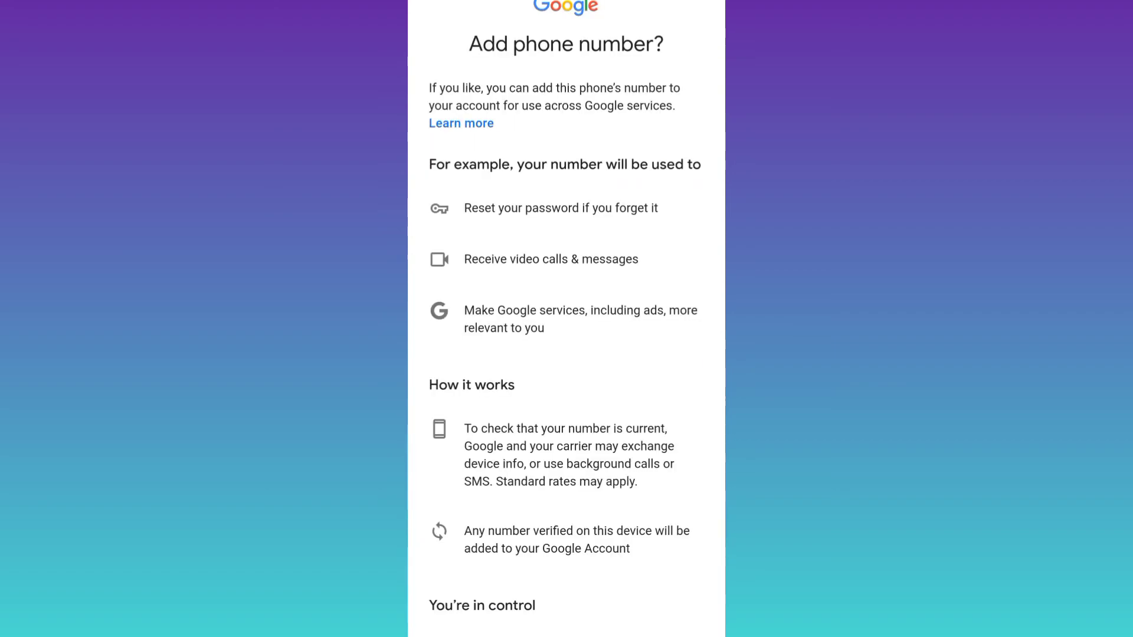
{"action": "scroll", "scroll_direction": "down", "scroll_amount": 3}
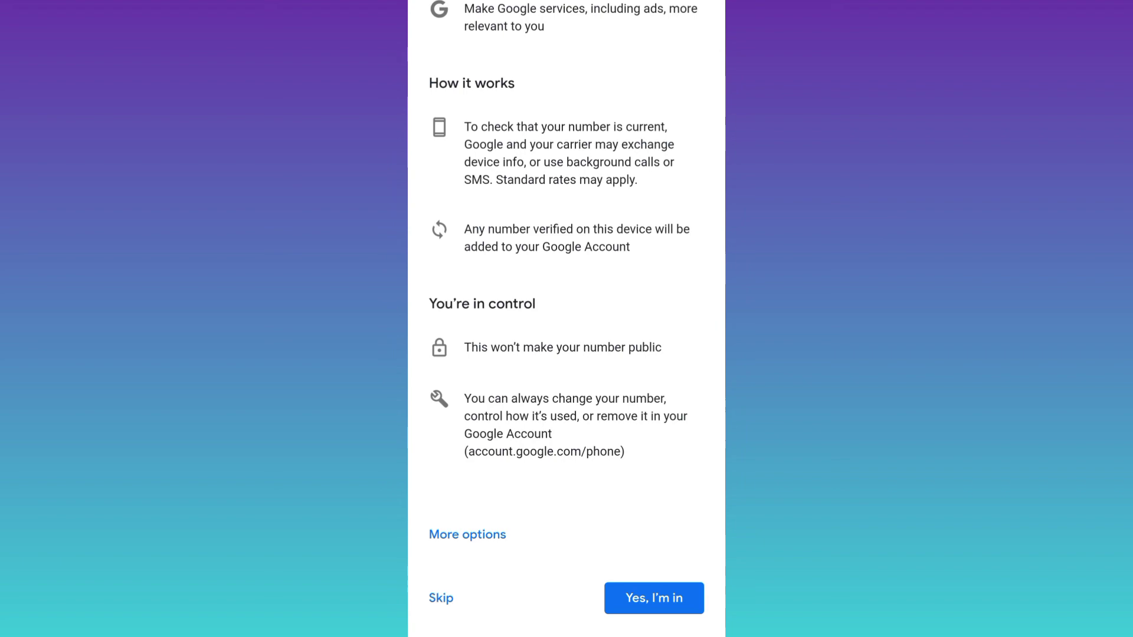
{"action": "left_click", "coordinate": [652, 597]}
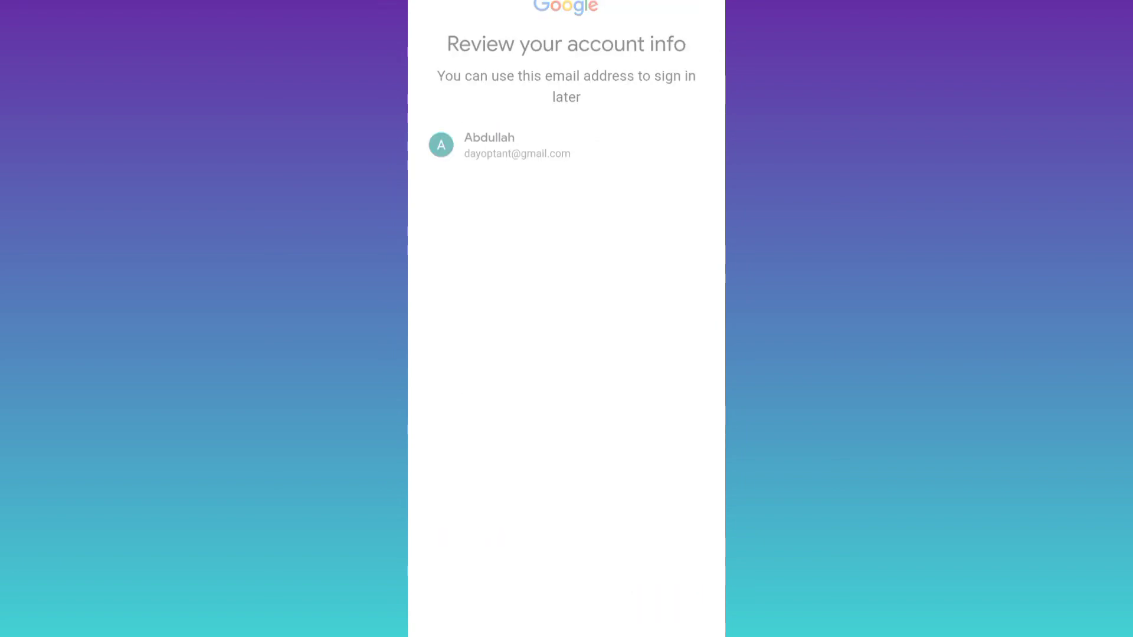